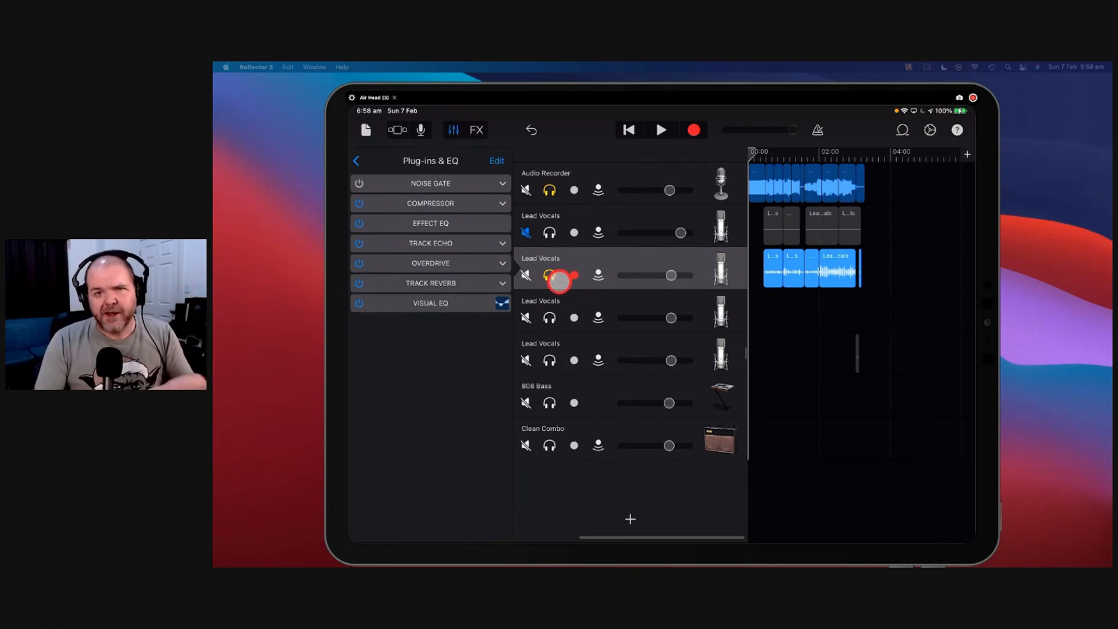
# - Select the Lead Vocals regions on both vocal tracks in the Tracks view
pyautogui.click(573, 275)
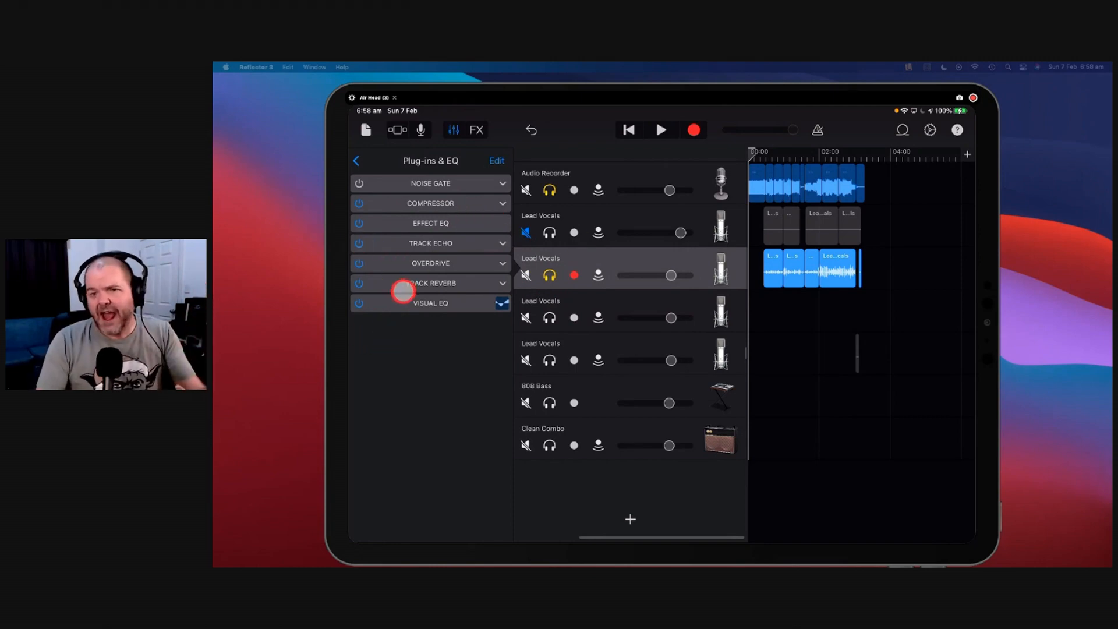
pyautogui.click(356, 159)
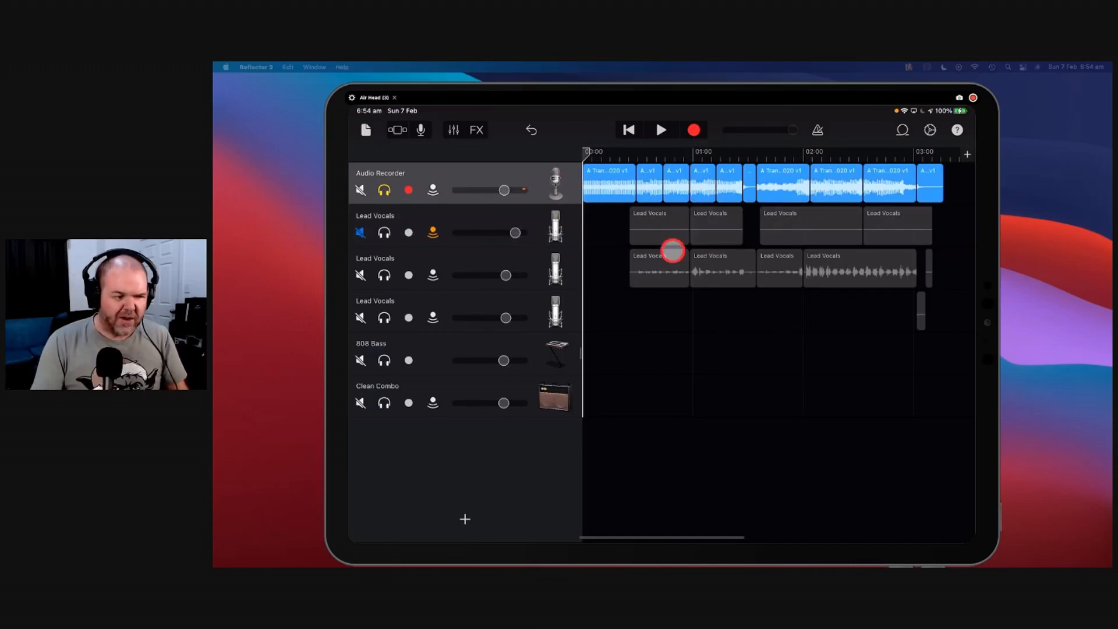
pyautogui.moveTo(672, 251); pyautogui.dragTo(691, 234)
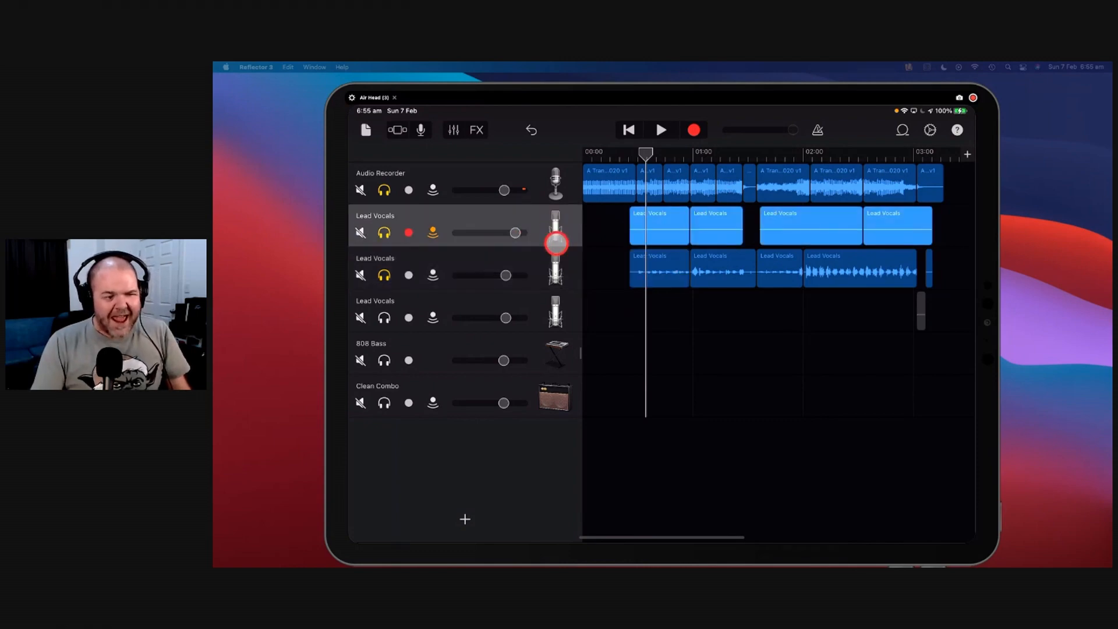
pyautogui.click(453, 129)
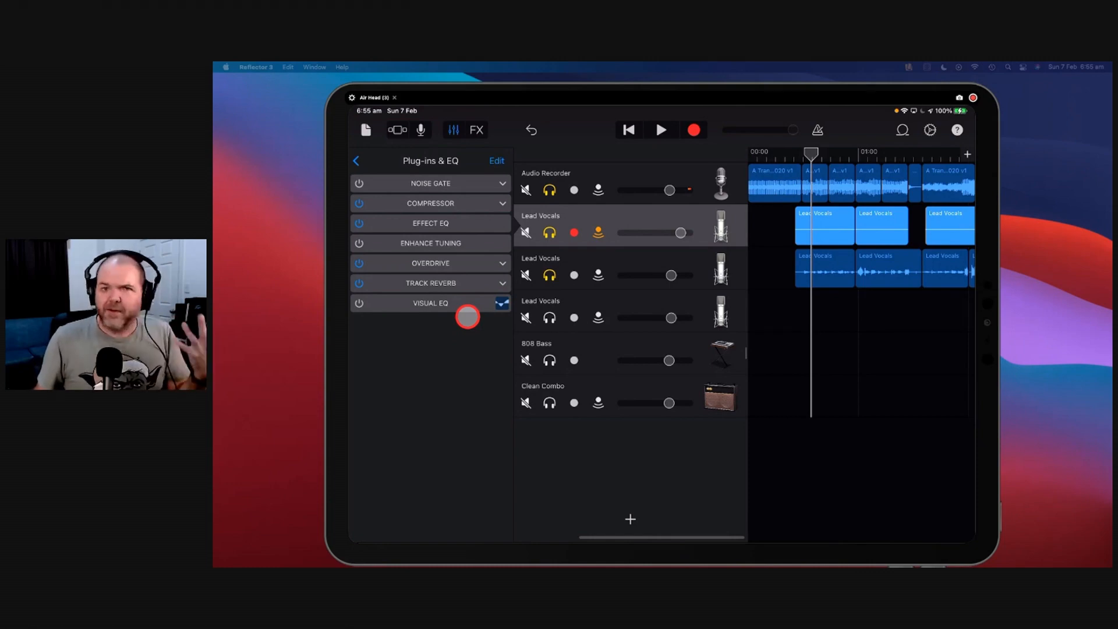
pyautogui.moveTo(566, 339)
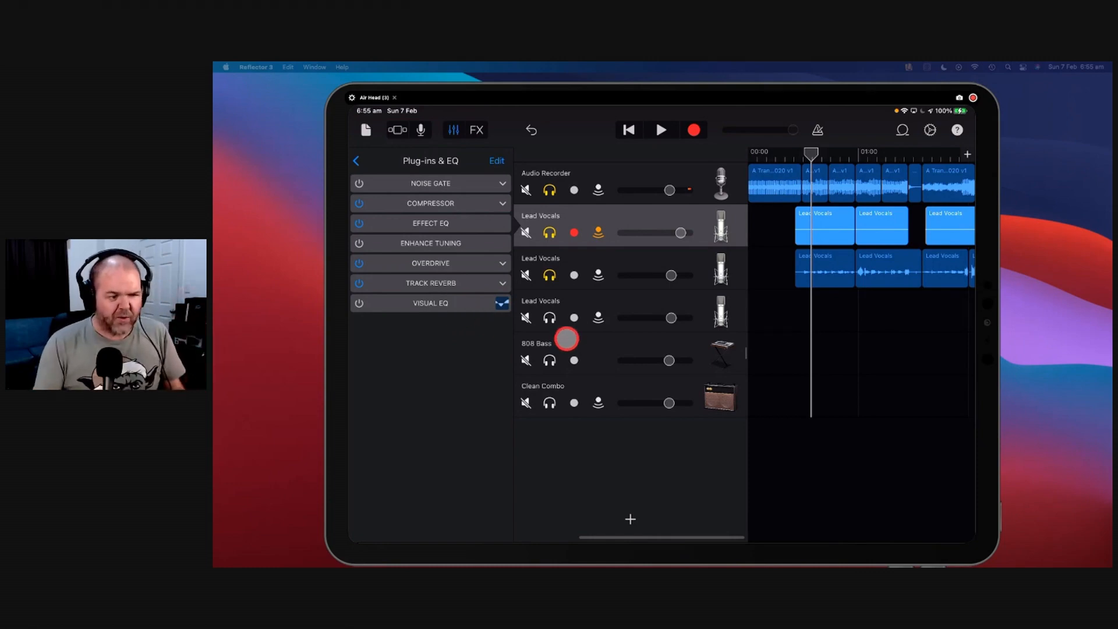
pyautogui.click(453, 129)
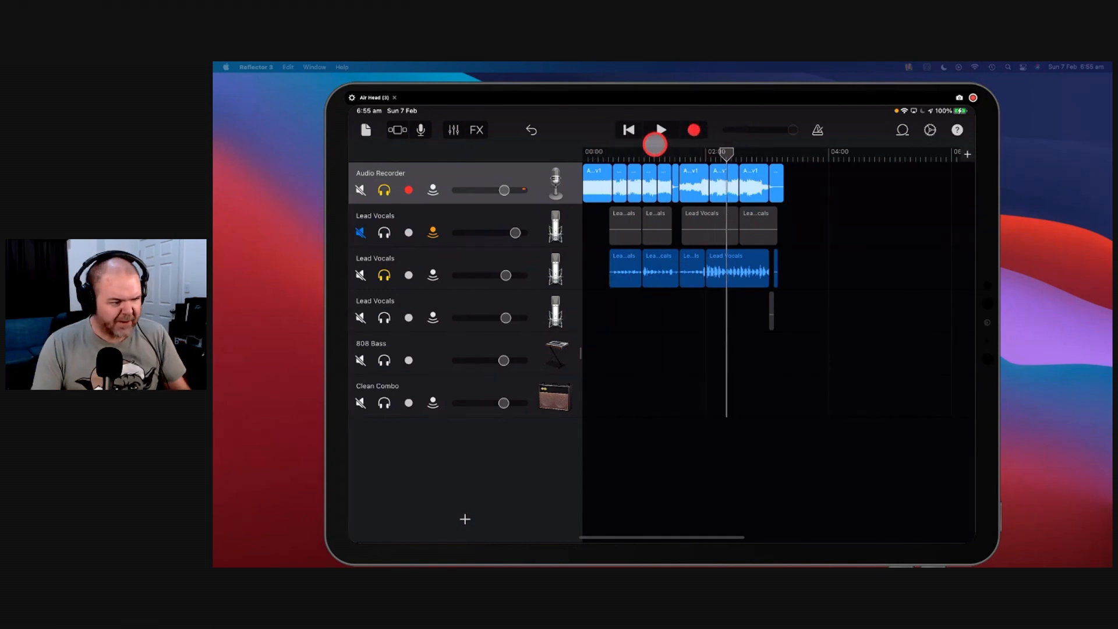
# - Play and stop the song, then bring up the third Lead Vocals track's Plug-ins & EQ chain
pyautogui.click(659, 130)
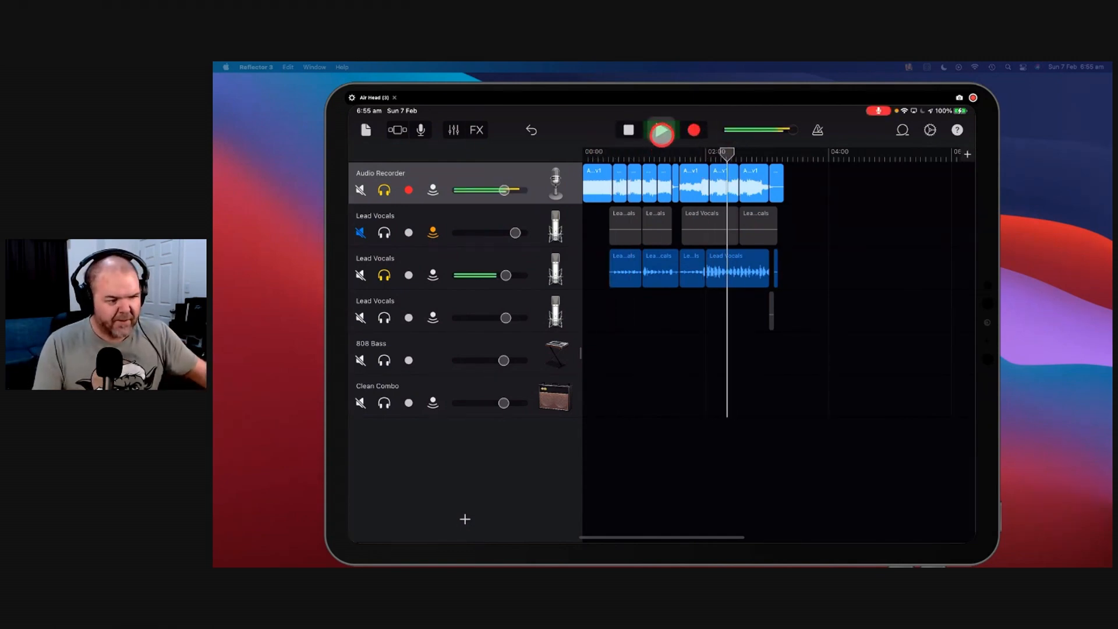
pyautogui.click(659, 130)
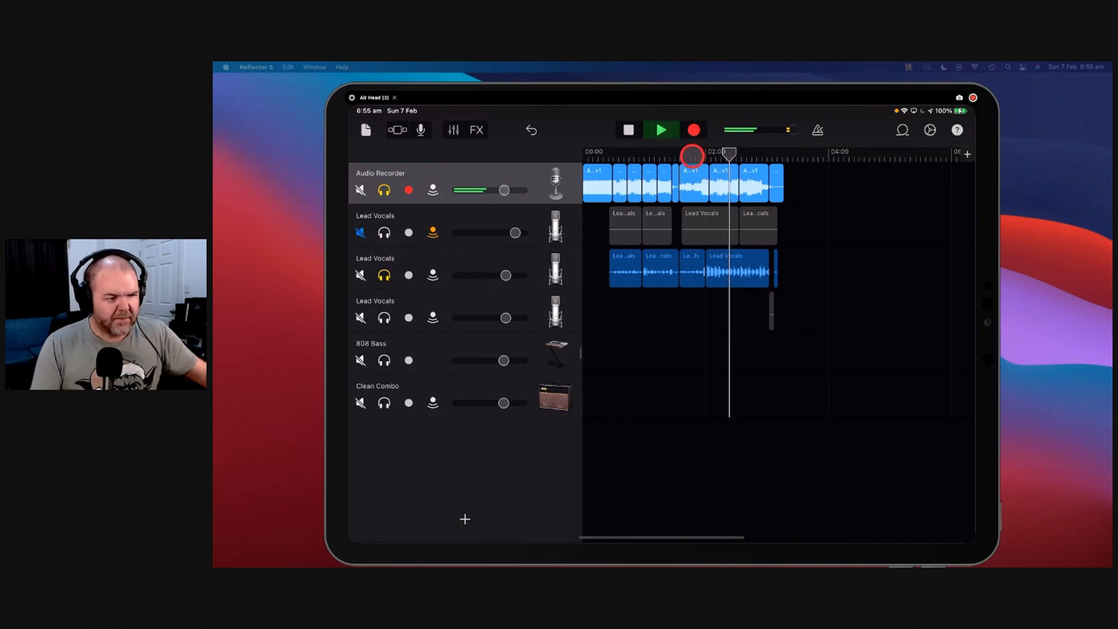
pyautogui.click(659, 130)
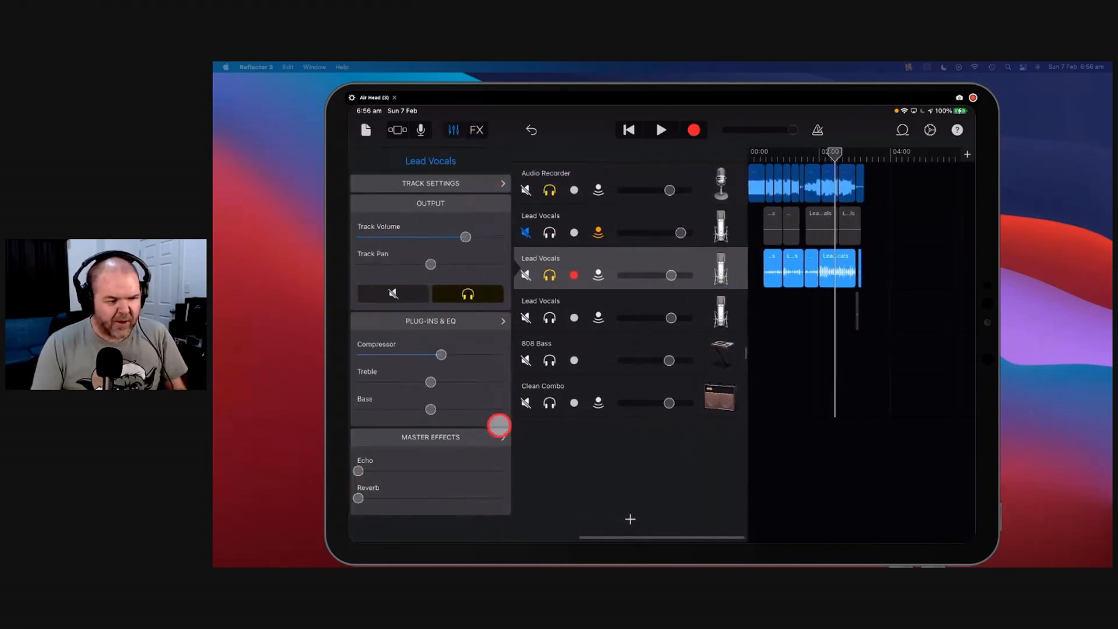
pyautogui.click(430, 322)
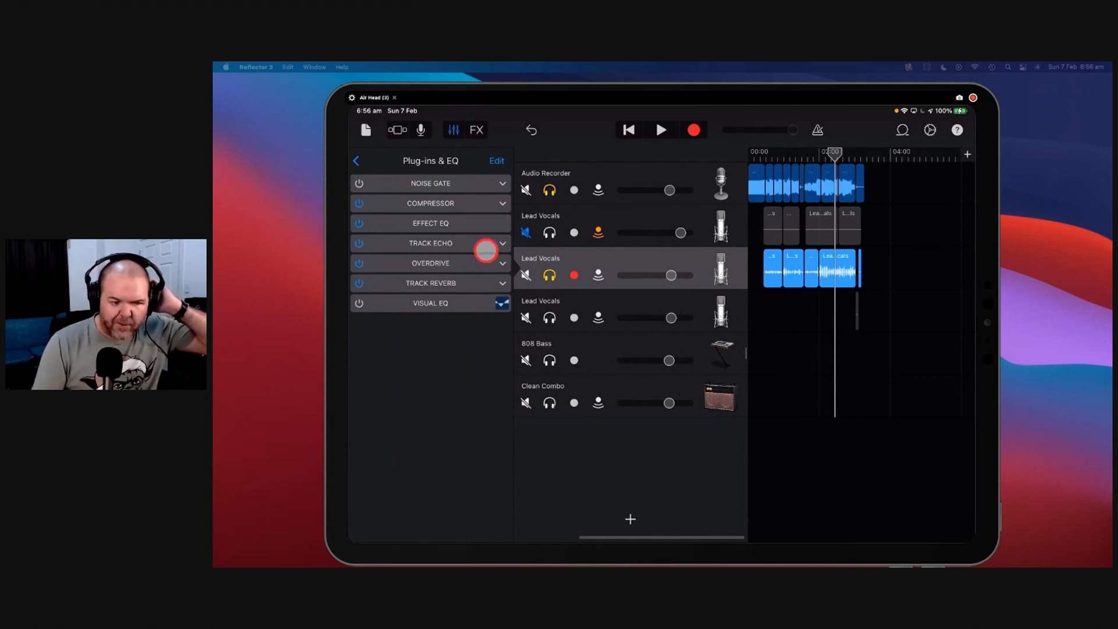
# - Pull the Visual EQ Bass point down to roll off the lows, then finish with Done
pyautogui.click(431, 302)
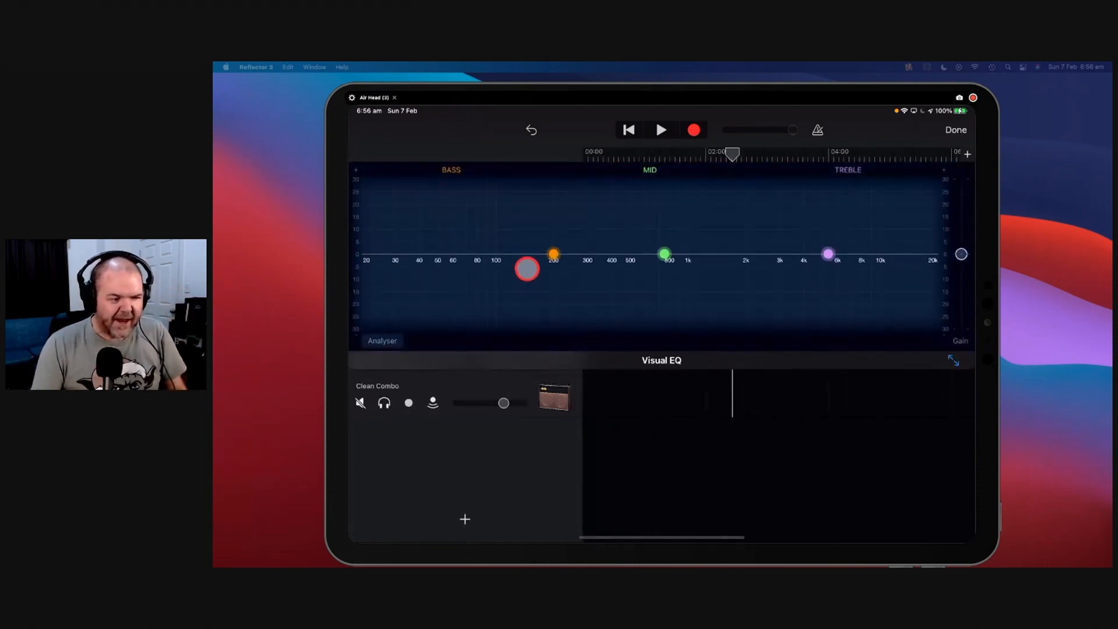
pyautogui.moveTo(526, 269); pyautogui.dragTo(645, 306)
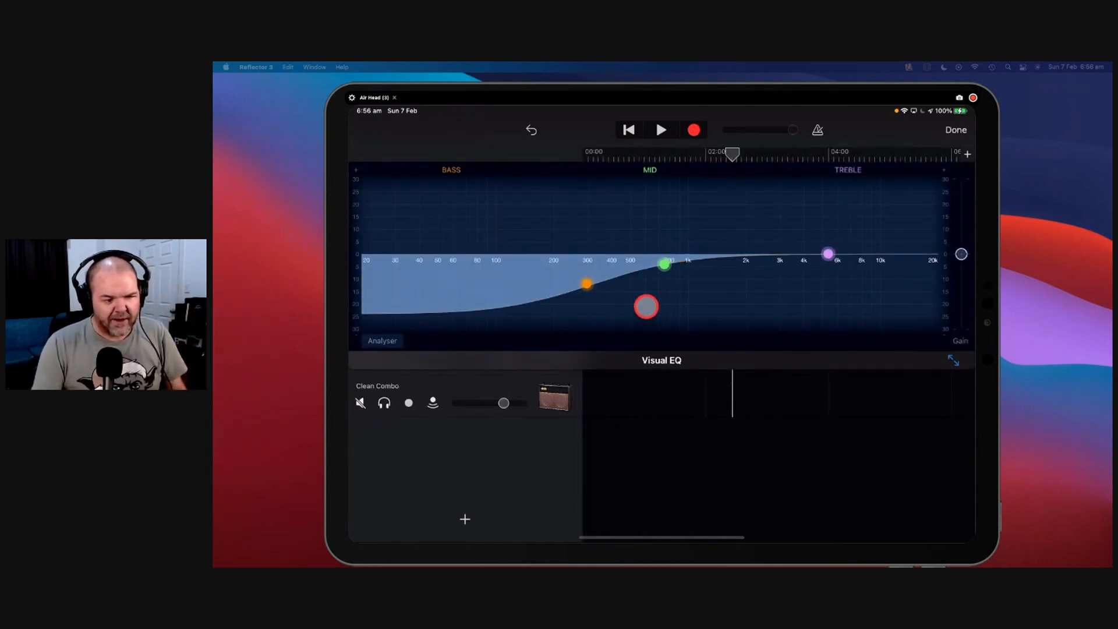
pyautogui.click(955, 129)
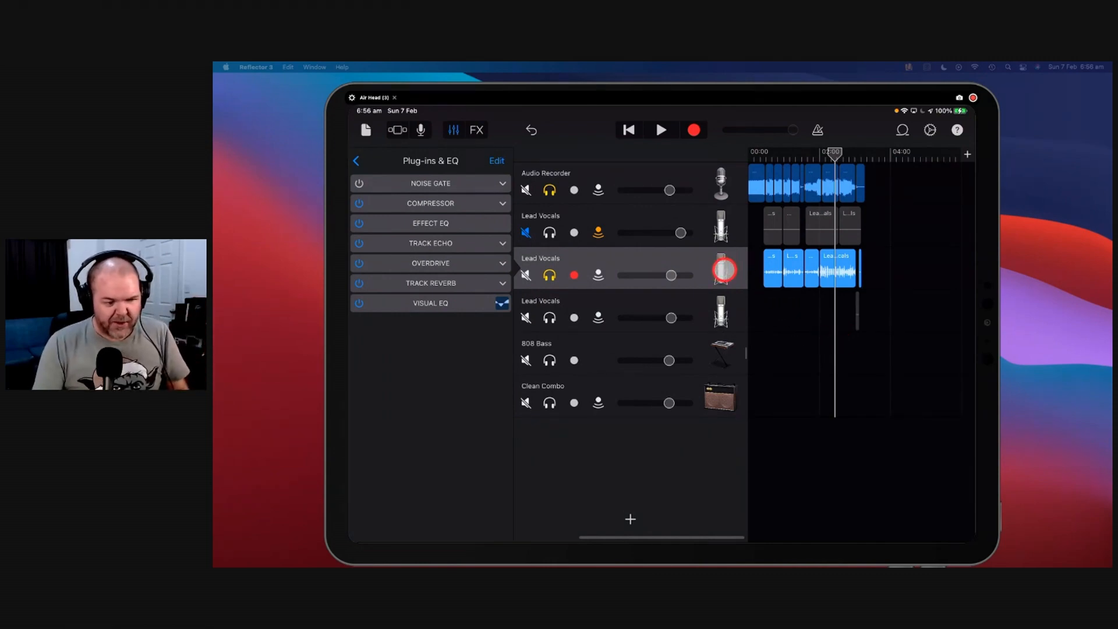
# - Merge the vocal tracks into one track holding a single Merged Tracks region
pyautogui.rightClick(719, 269)
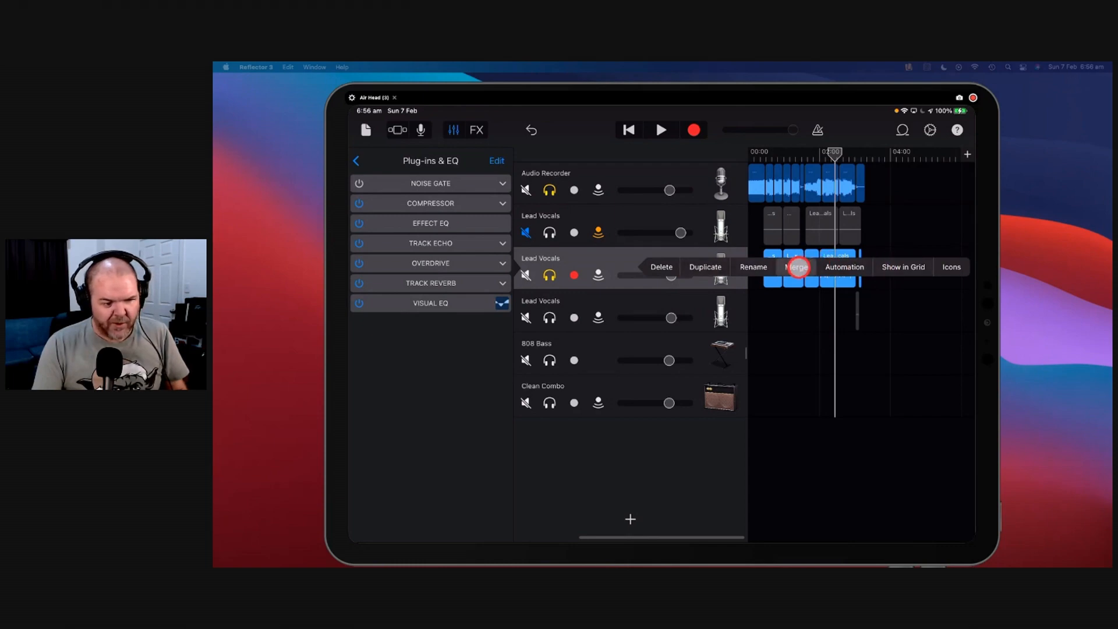
pyautogui.click(797, 267)
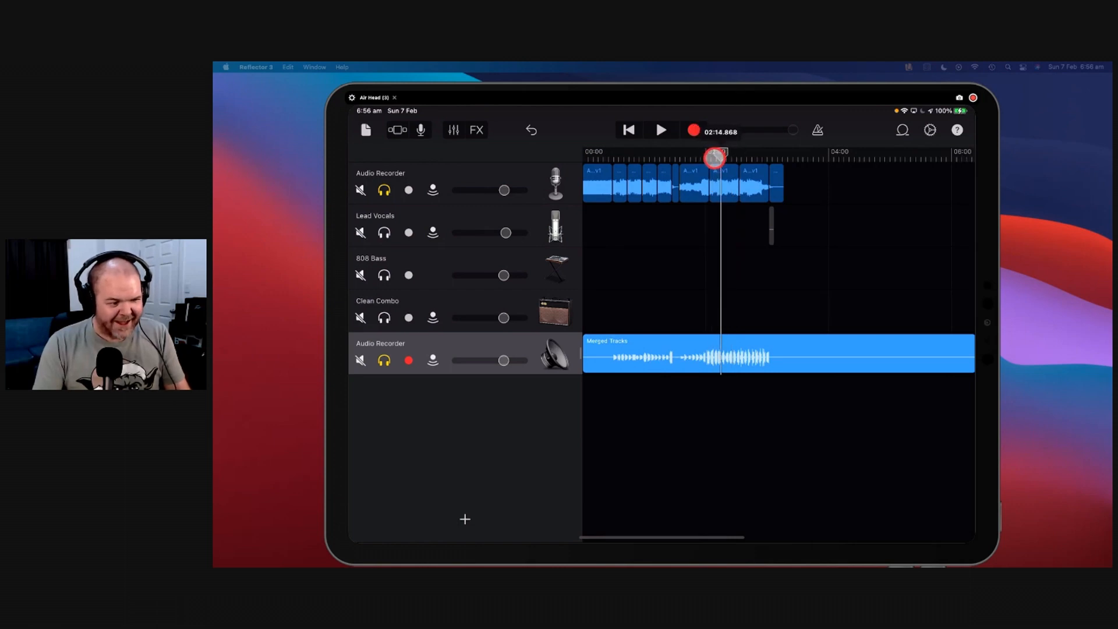
# - Inspect the merged Audio Recorder track's plug-ins, then undo the merge to restore three Lead Vocals tracks
pyautogui.click(660, 129)
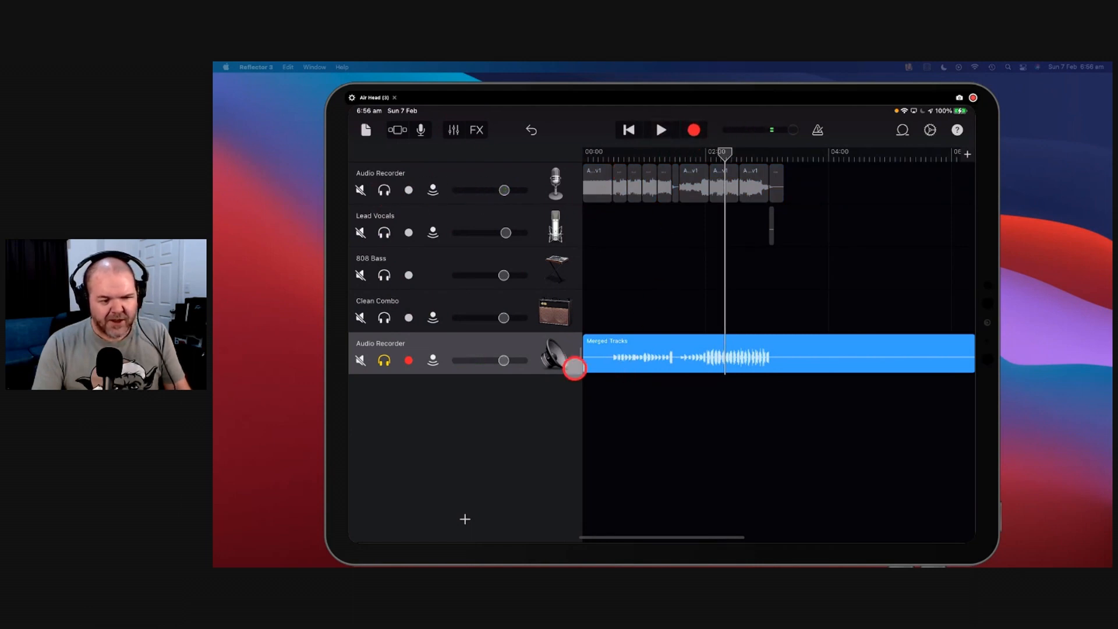
pyautogui.click(453, 130)
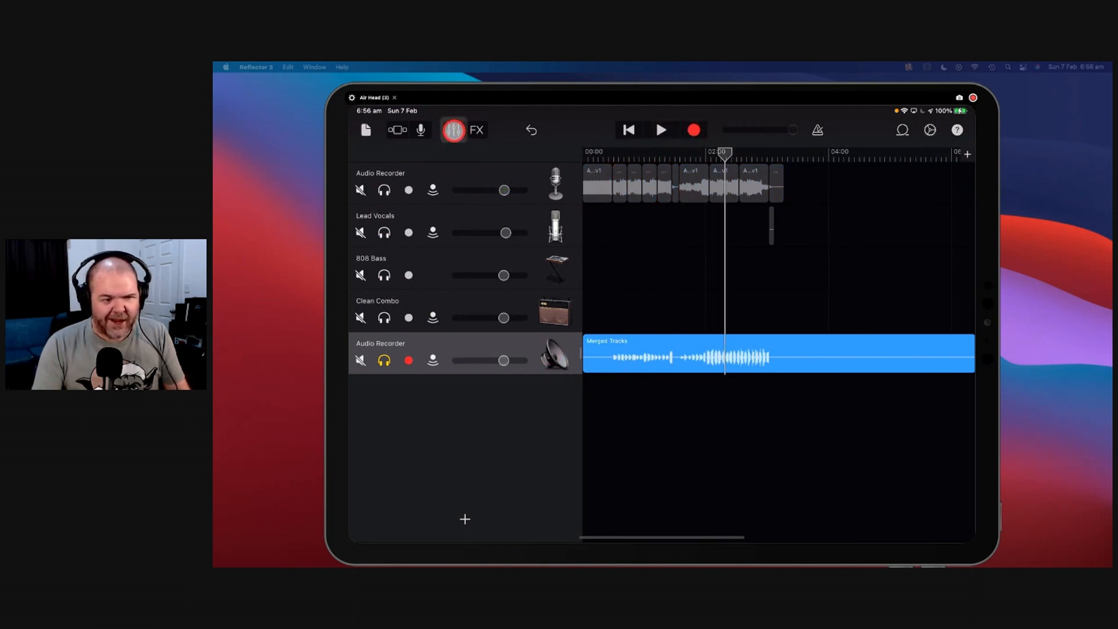
pyautogui.click(453, 129)
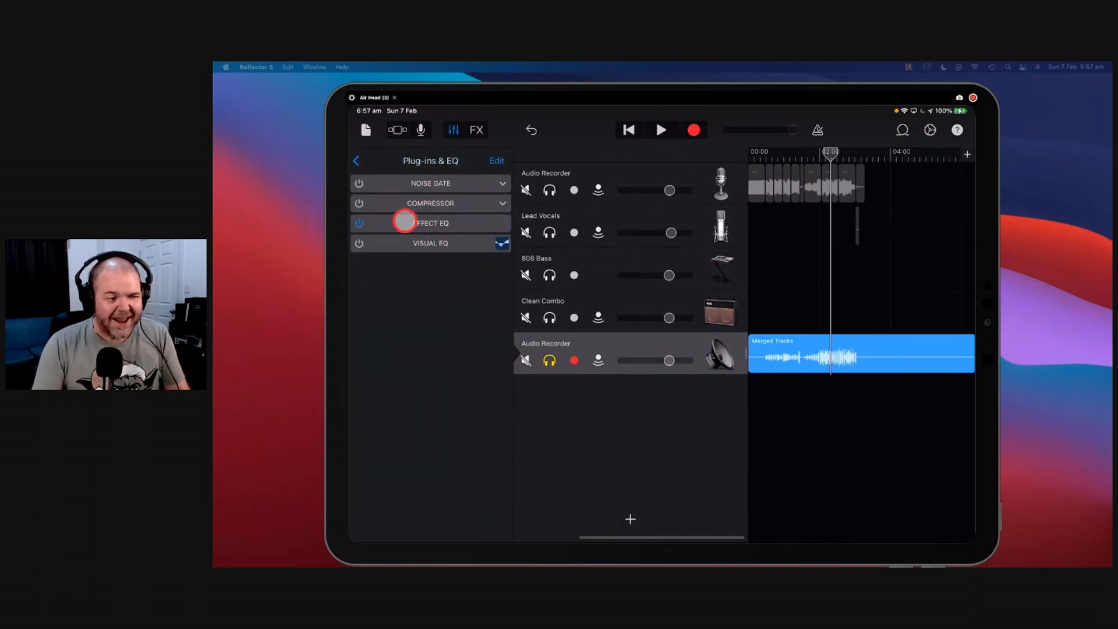
pyautogui.click(357, 161)
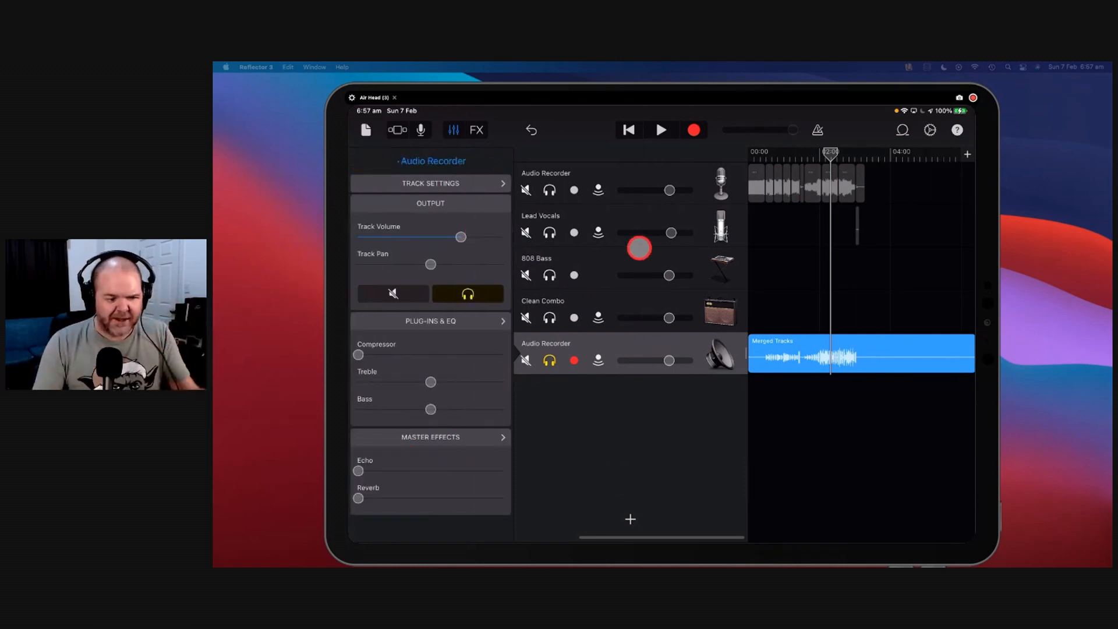
pyautogui.click(430, 321)
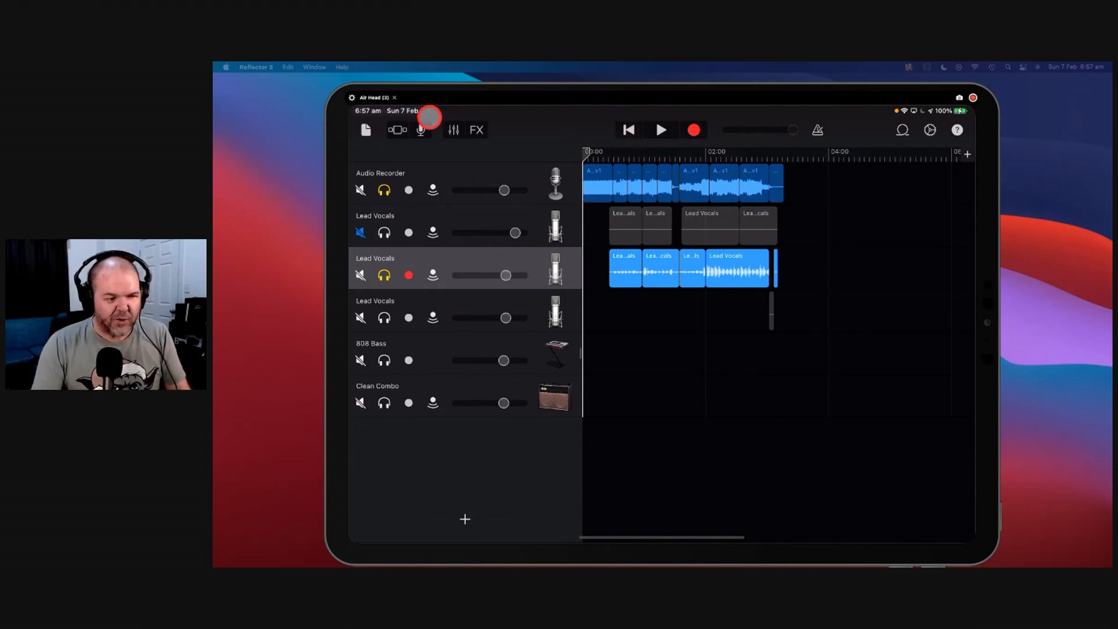
# - Switch off Effect EQ, Track Echo and Visual EQ on the original Lead Vocals track
pyautogui.click(453, 129)
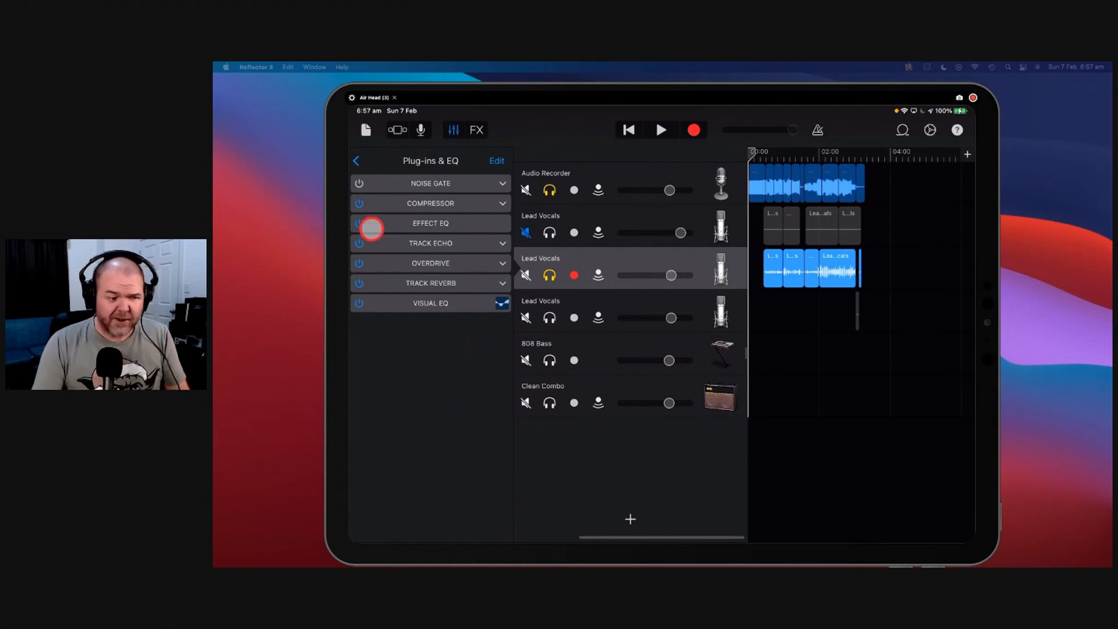
pyautogui.click(358, 244)
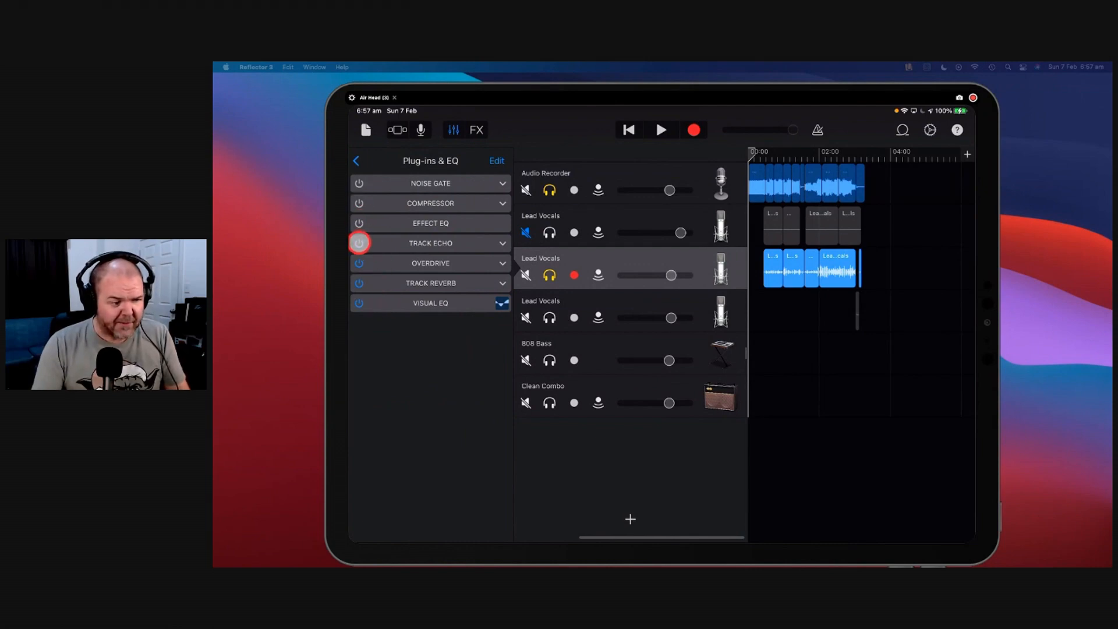
pyautogui.click(359, 303)
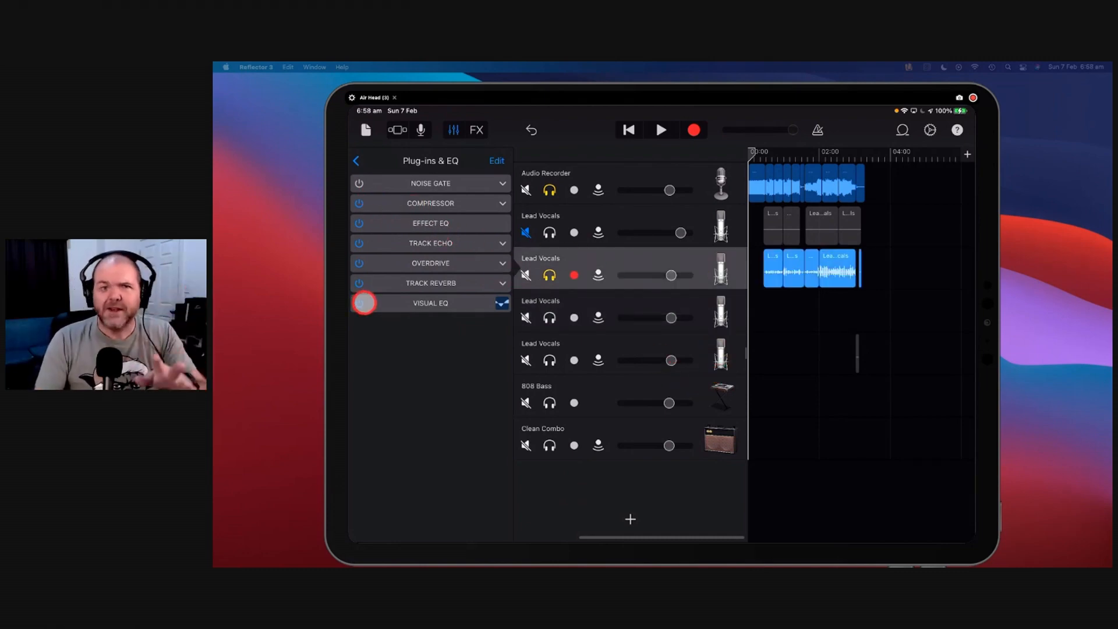
pyautogui.click(360, 303)
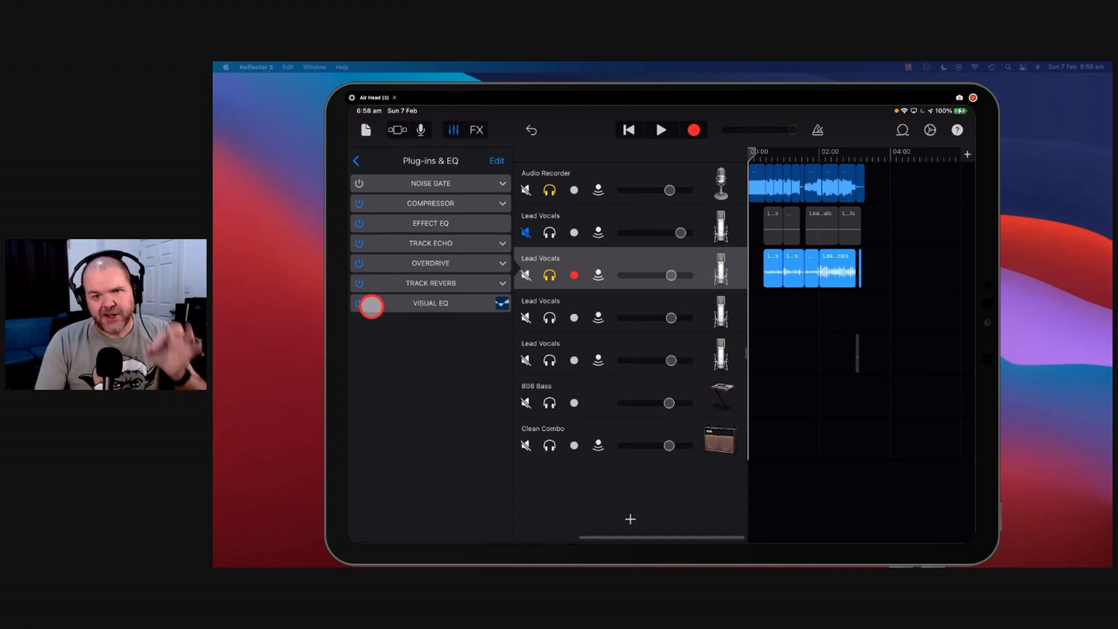